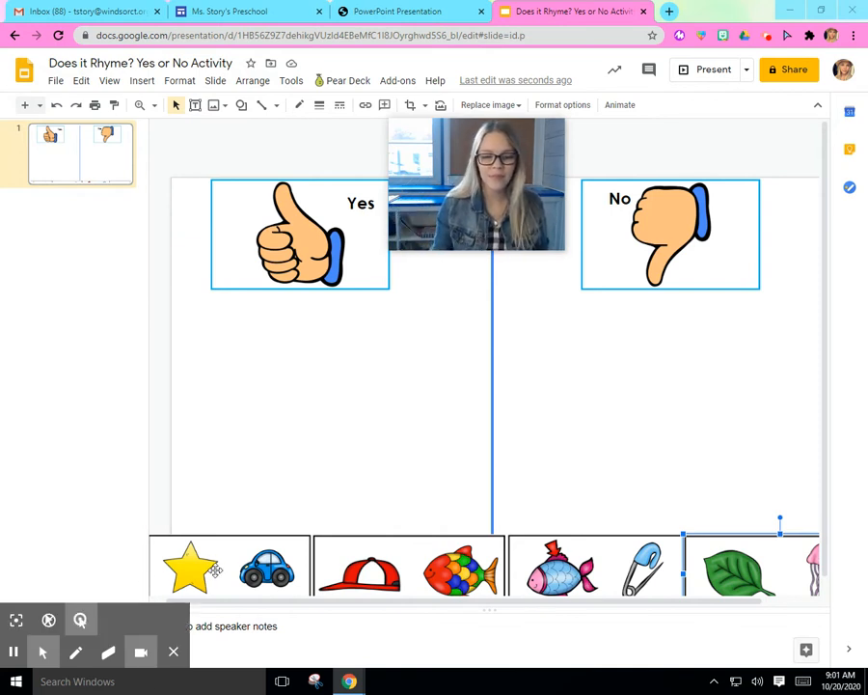
Place the star-and-car card from the strip onto the slide and enlarge it.
drag(229, 566, 308, 374)
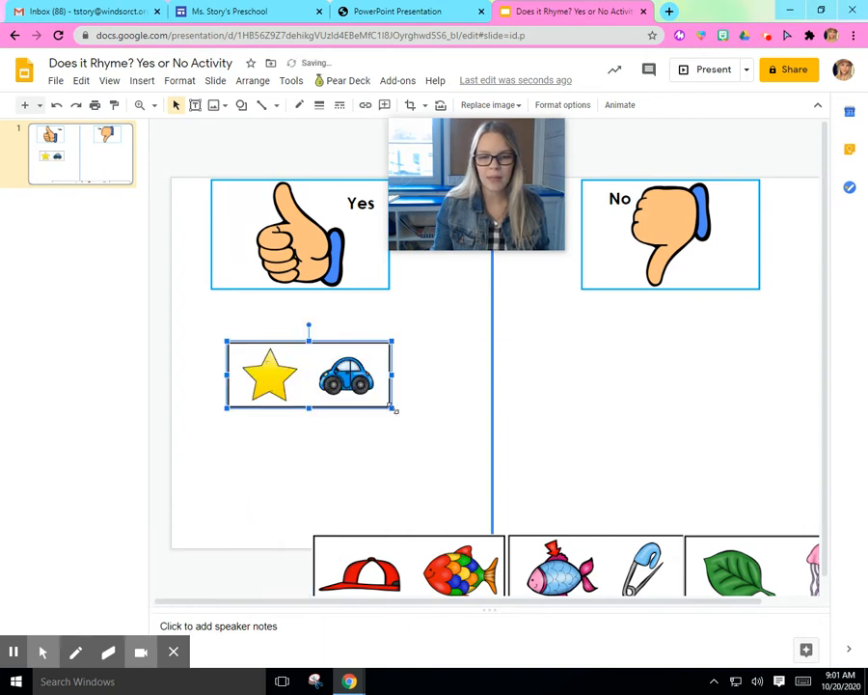
drag(394, 409, 572, 480)
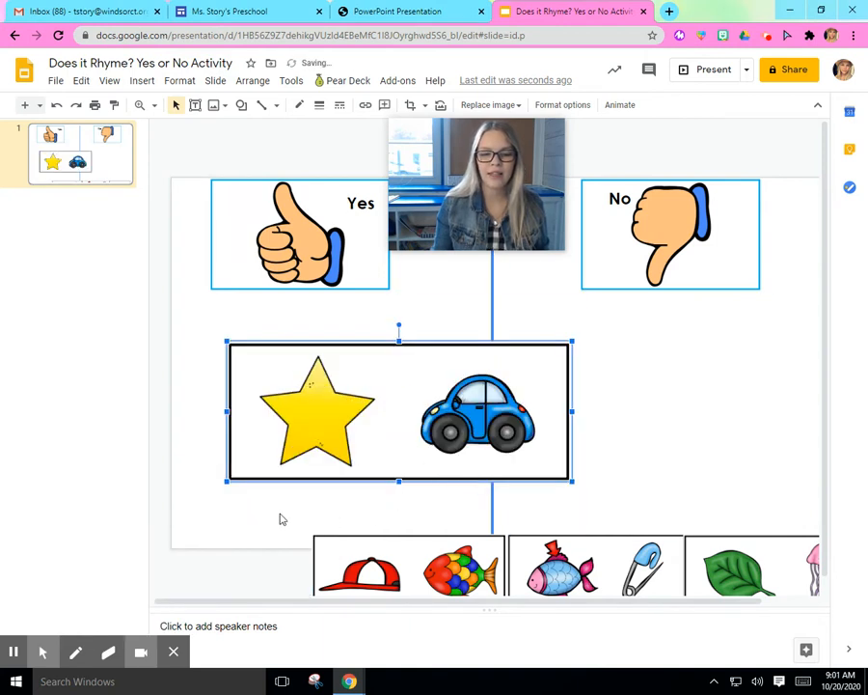
click(282, 519)
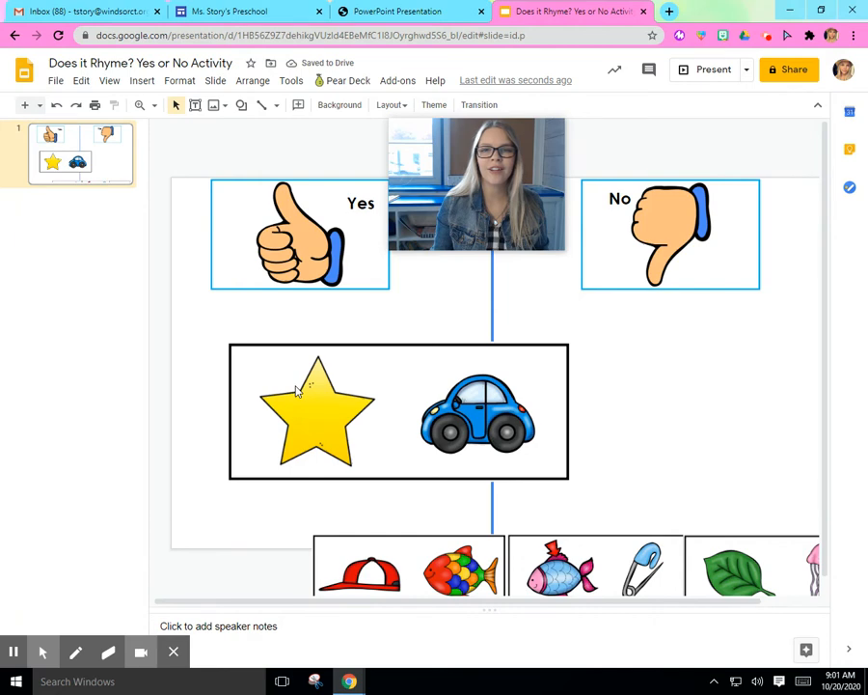
mouse_move(477, 450)
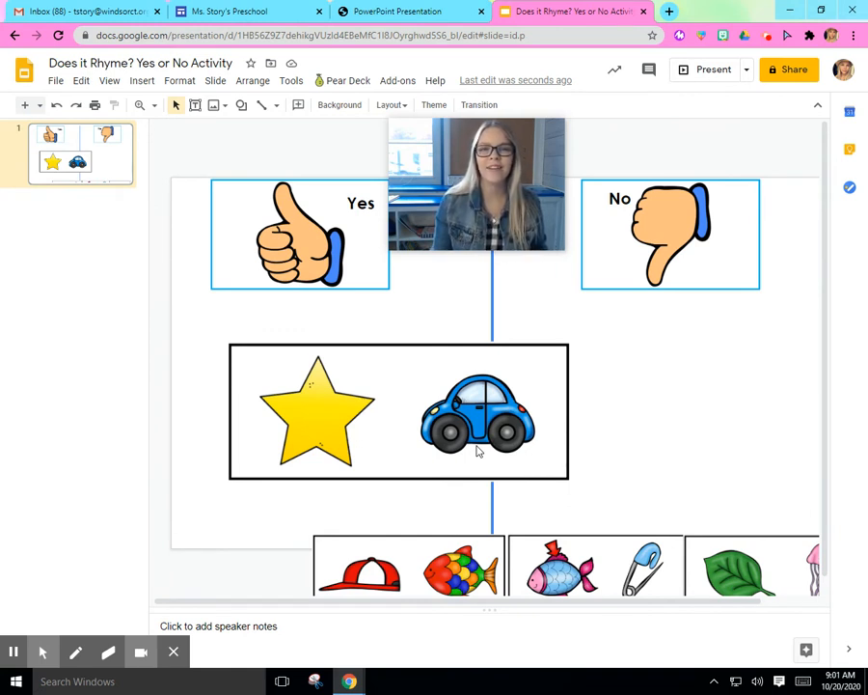
mouse_move(553, 447)
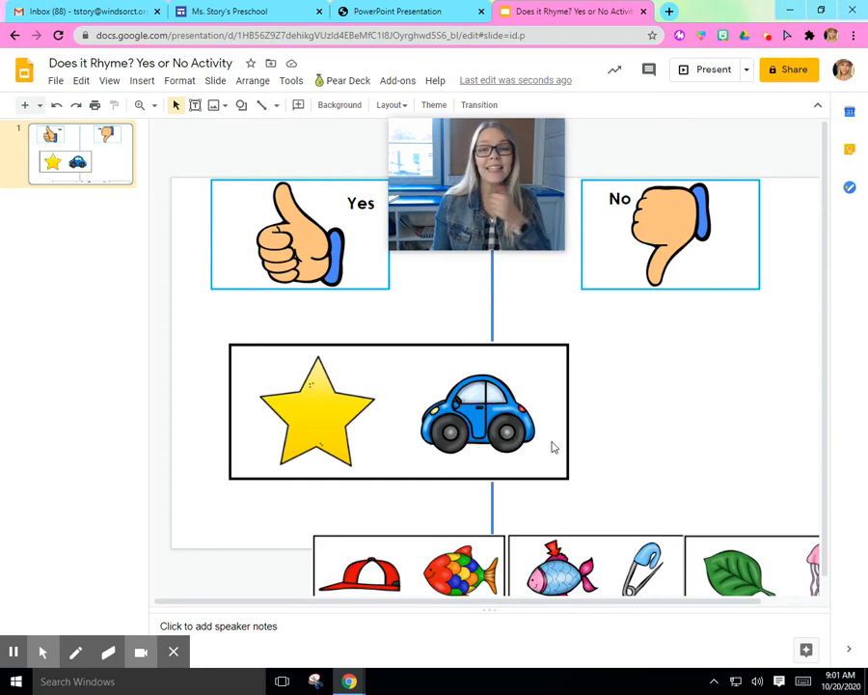
Select the star-and-car card to resize it smaller.
click(398, 412)
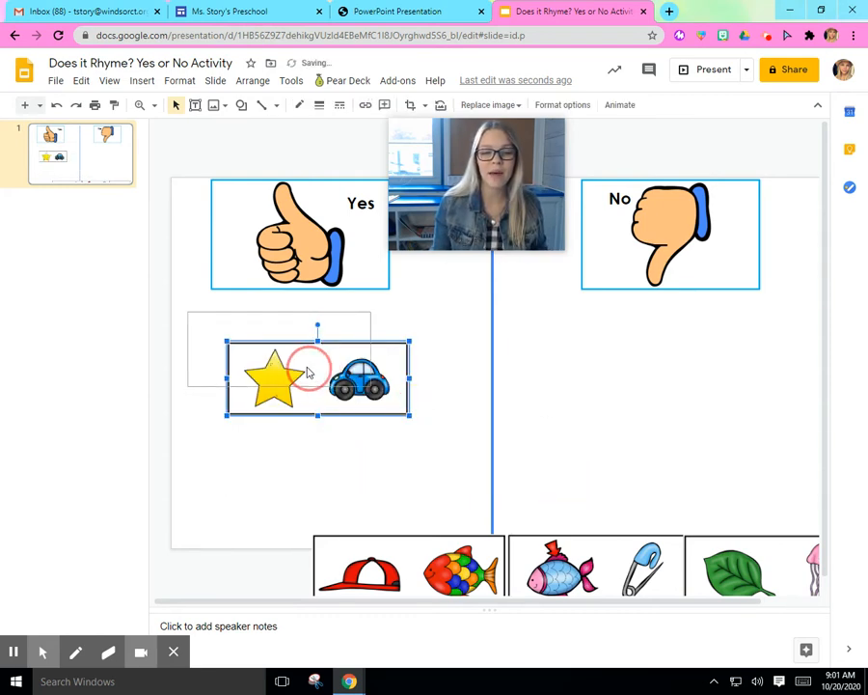
drag(313, 376, 270, 345)
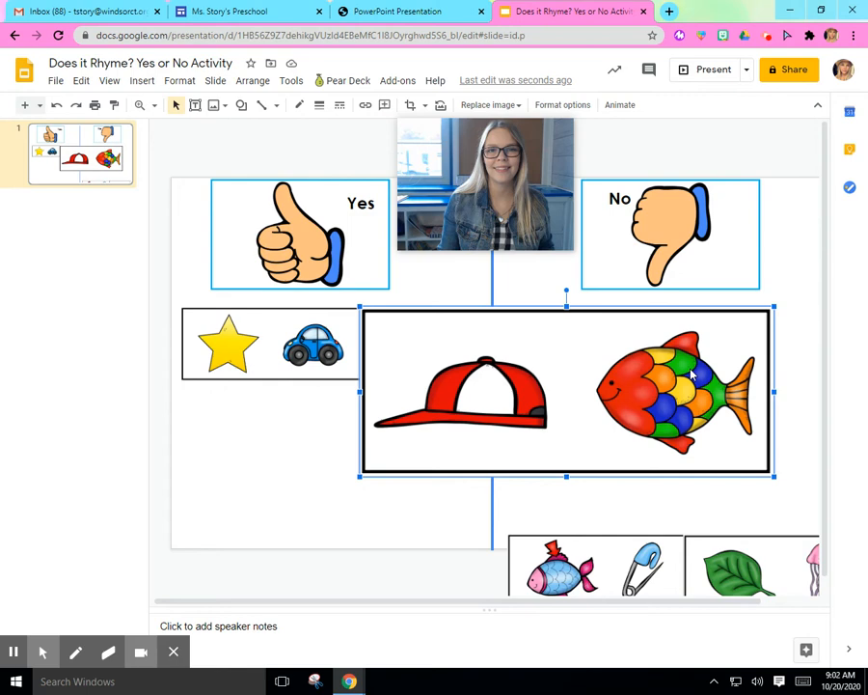
mouse_move(781, 485)
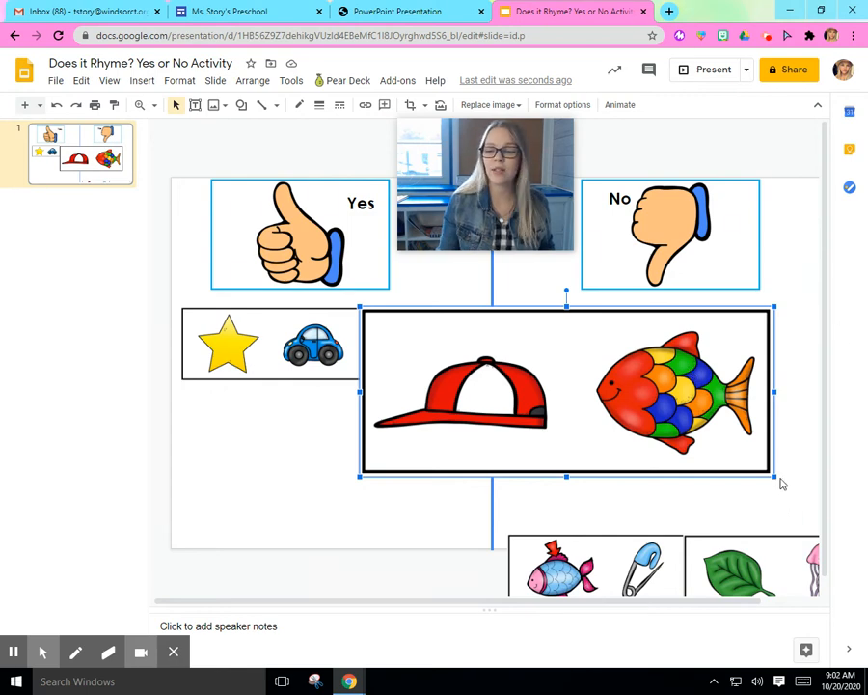
Shrink the hat-and-fish card to match the star-and-car card.
drag(774, 477, 565, 391)
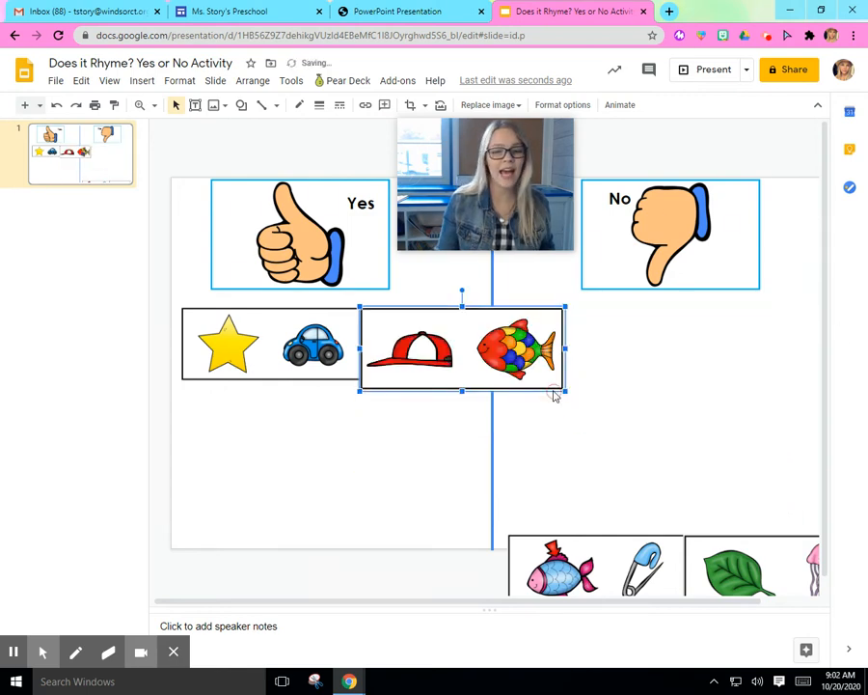